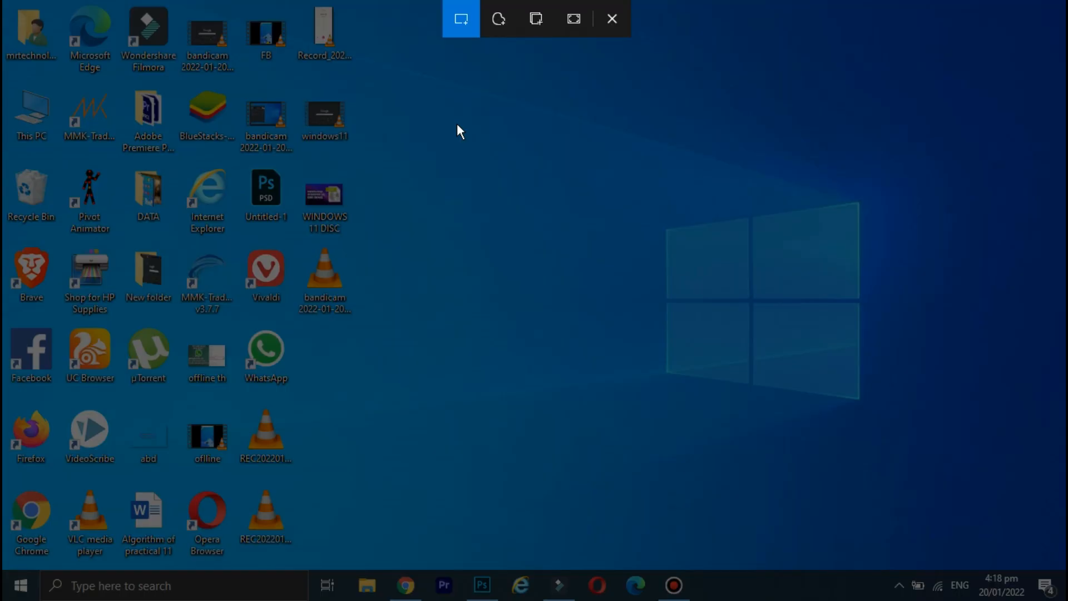
mouse_move(442, 95)
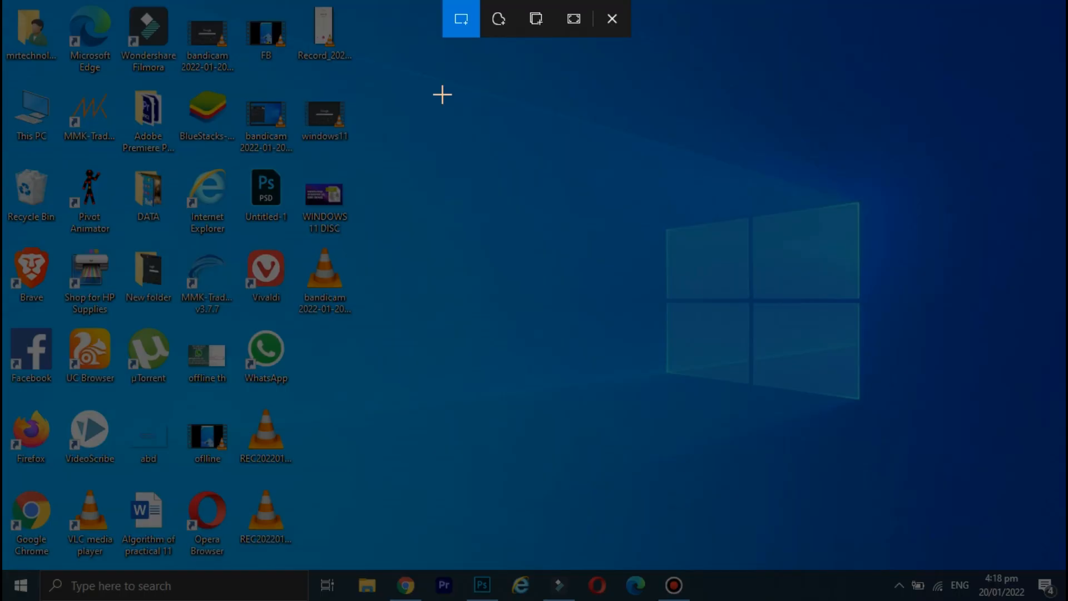
mouse_move(573, 20)
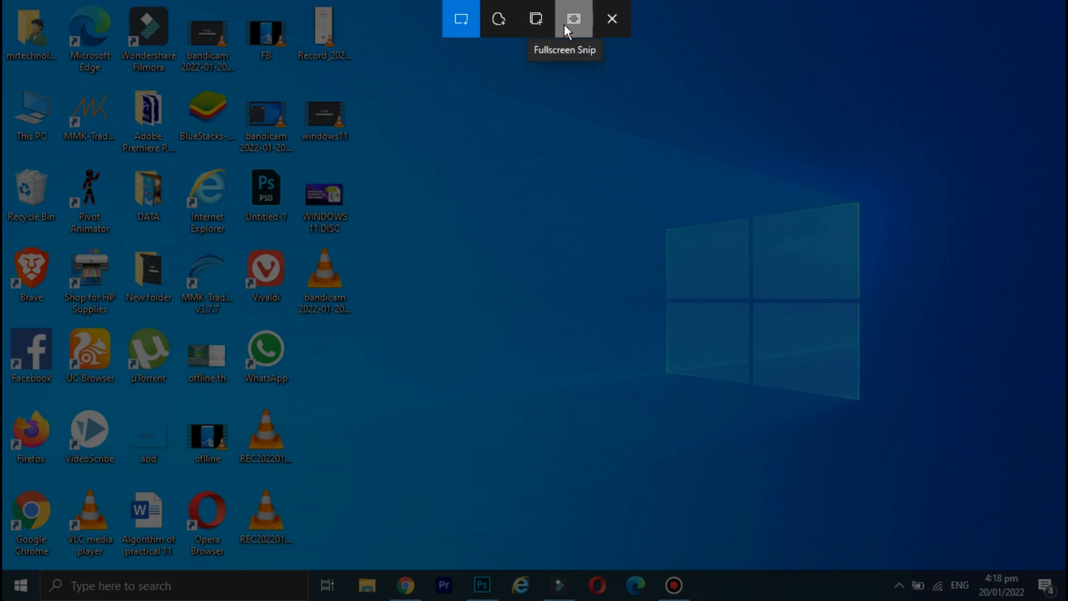
- Capture the entire screen with Snip & Sketch's Fullscreen Snip
click(572, 19)
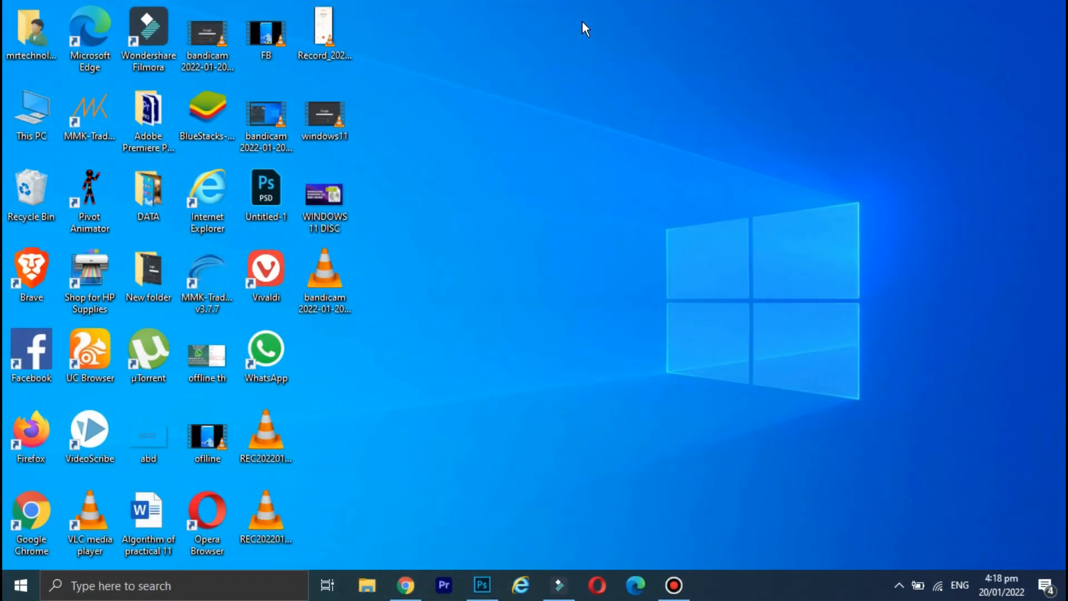
mouse_move(383, 445)
text(sni)
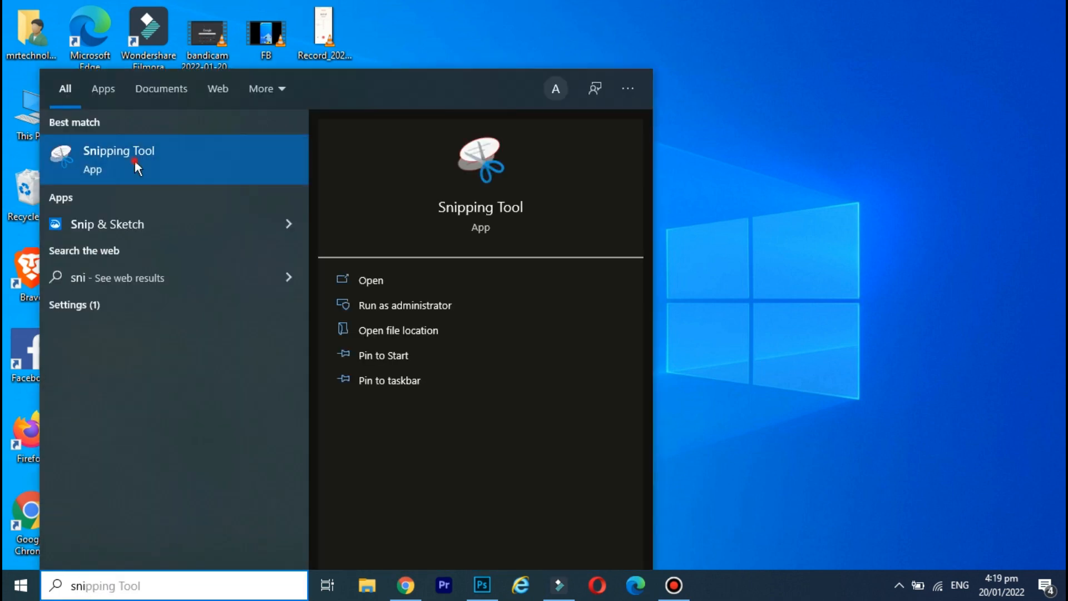
- Launch Snipping Tool and start a new rectangular snip of a large desktop region
click(118, 150)
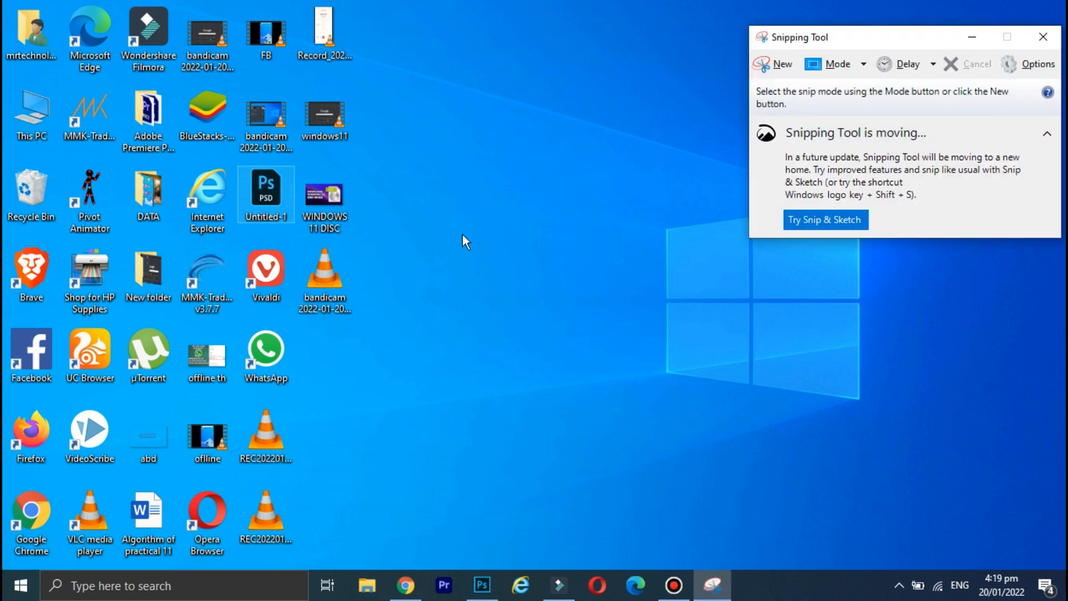
click(1038, 38)
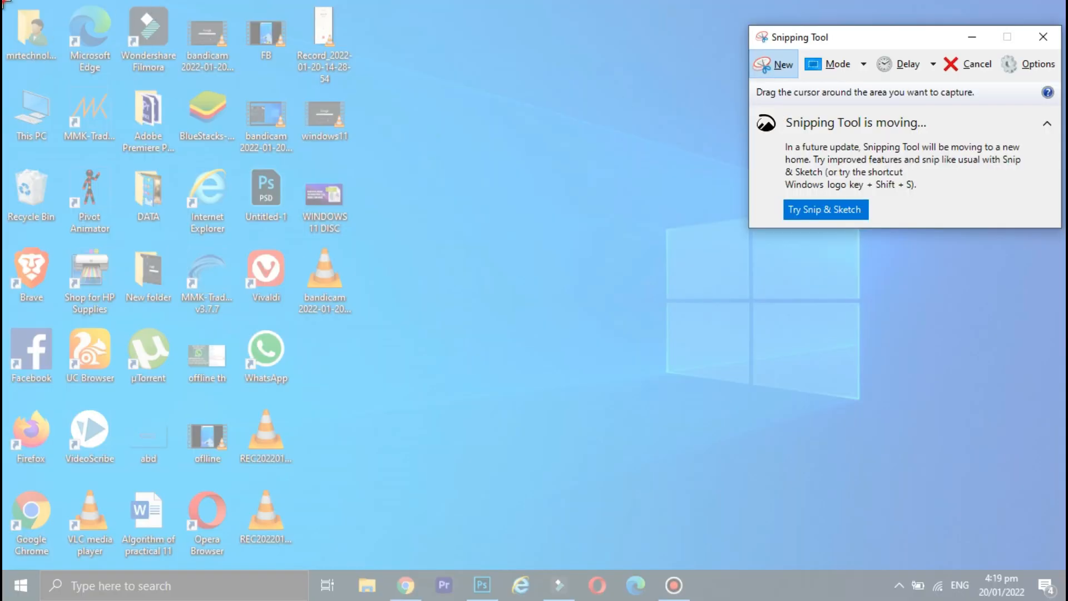
click(775, 63)
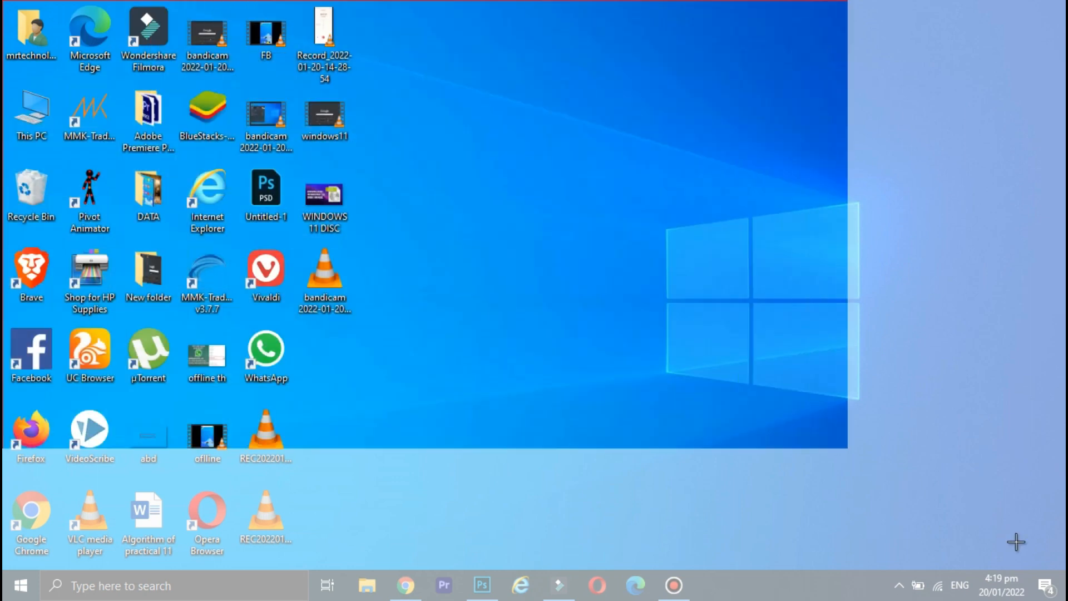